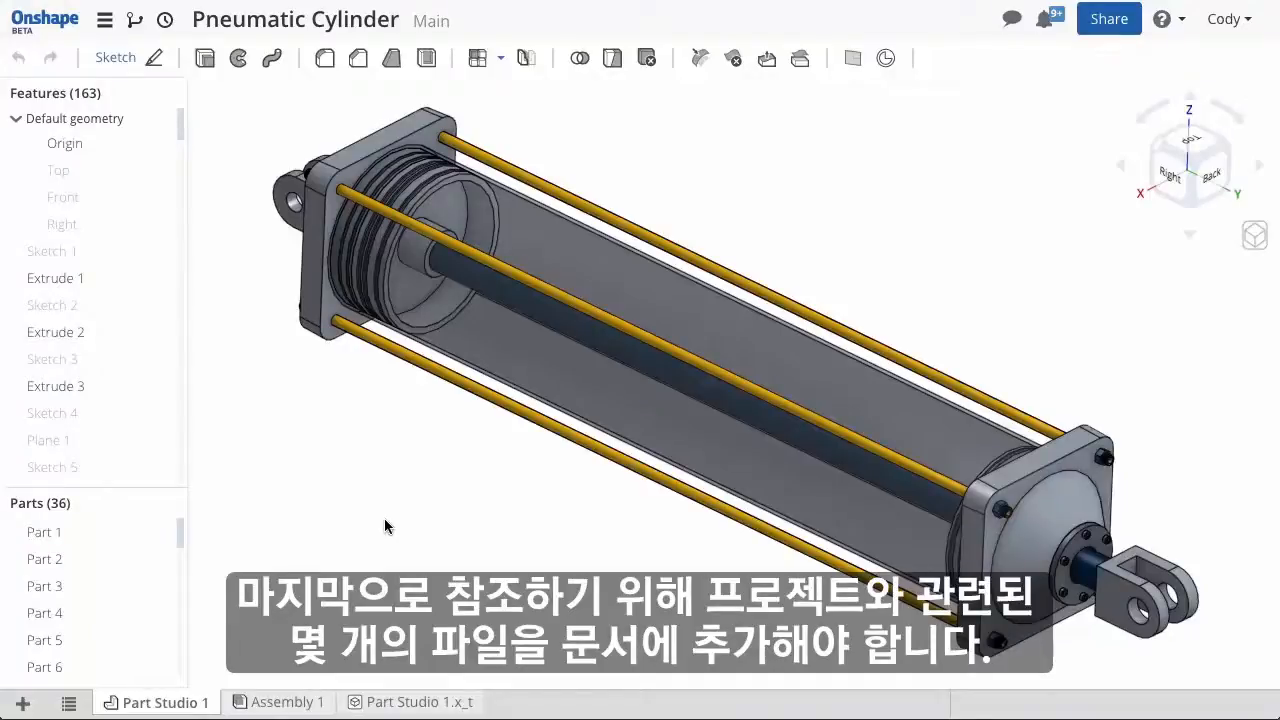
- Import Pneumatic Cylinder.PDF as a new document tab and dismiss the notification
left_click(23, 703)
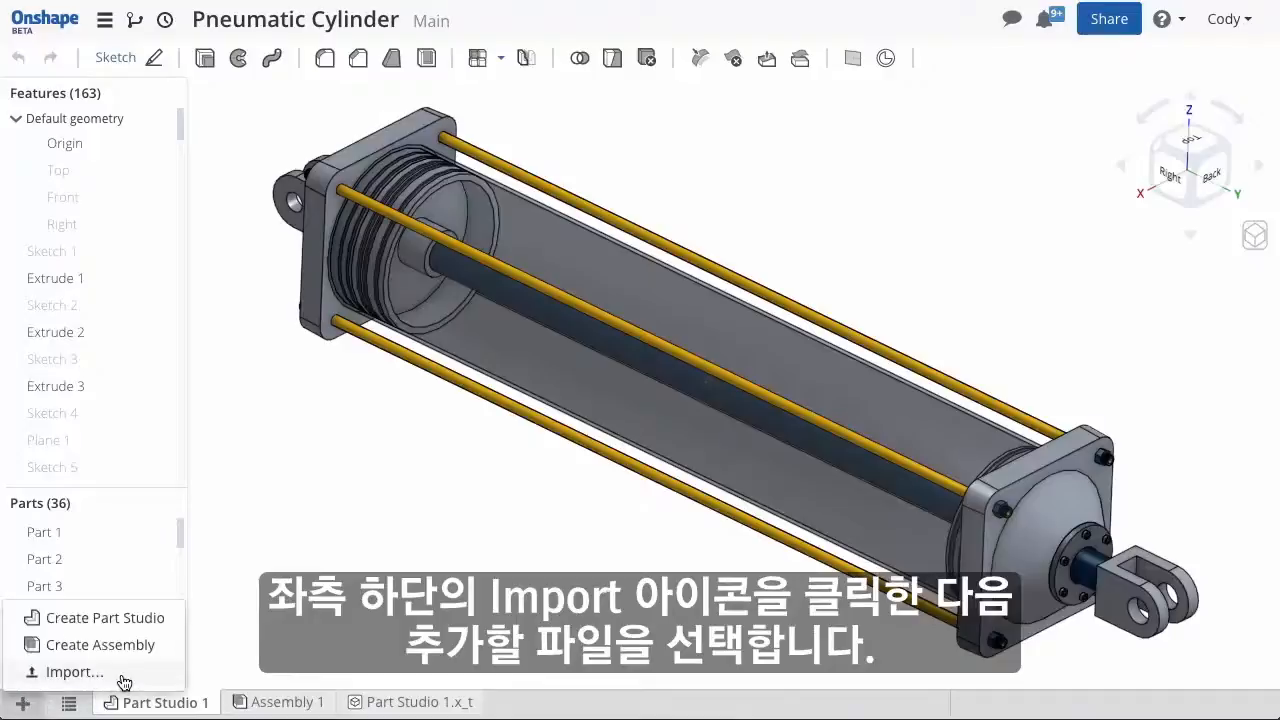
left_click(73, 671)
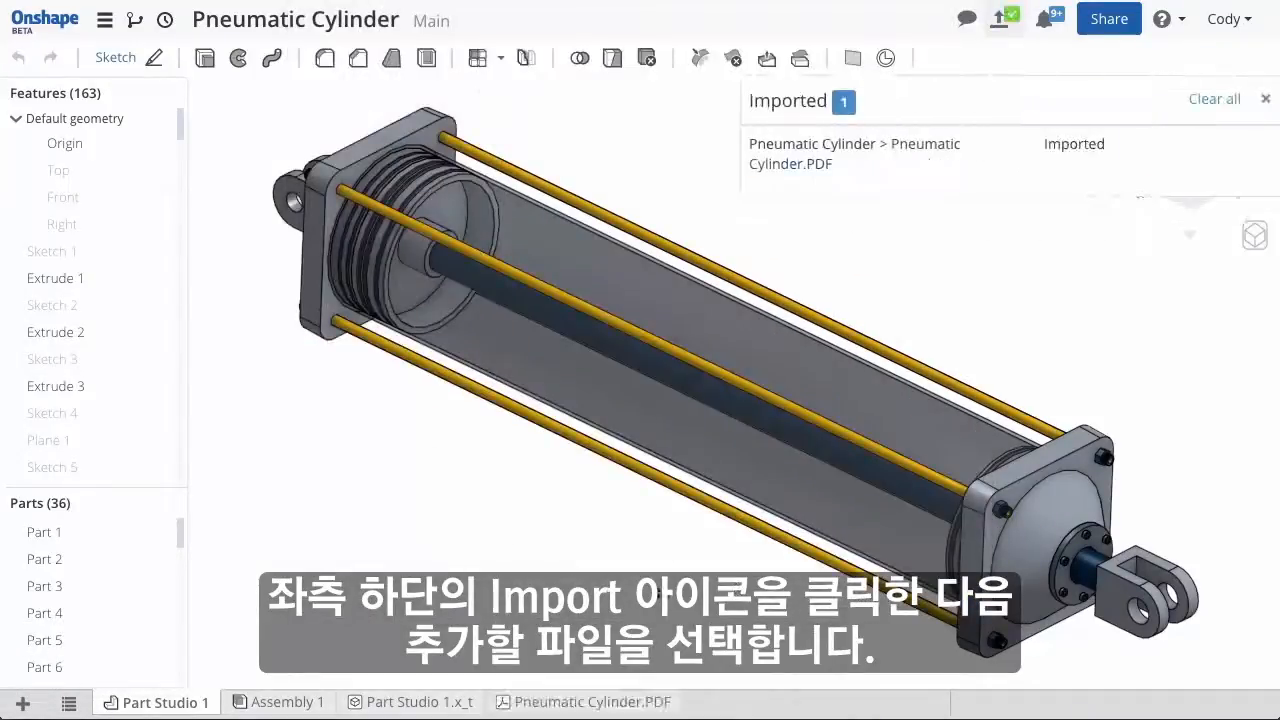
left_click(583, 701)
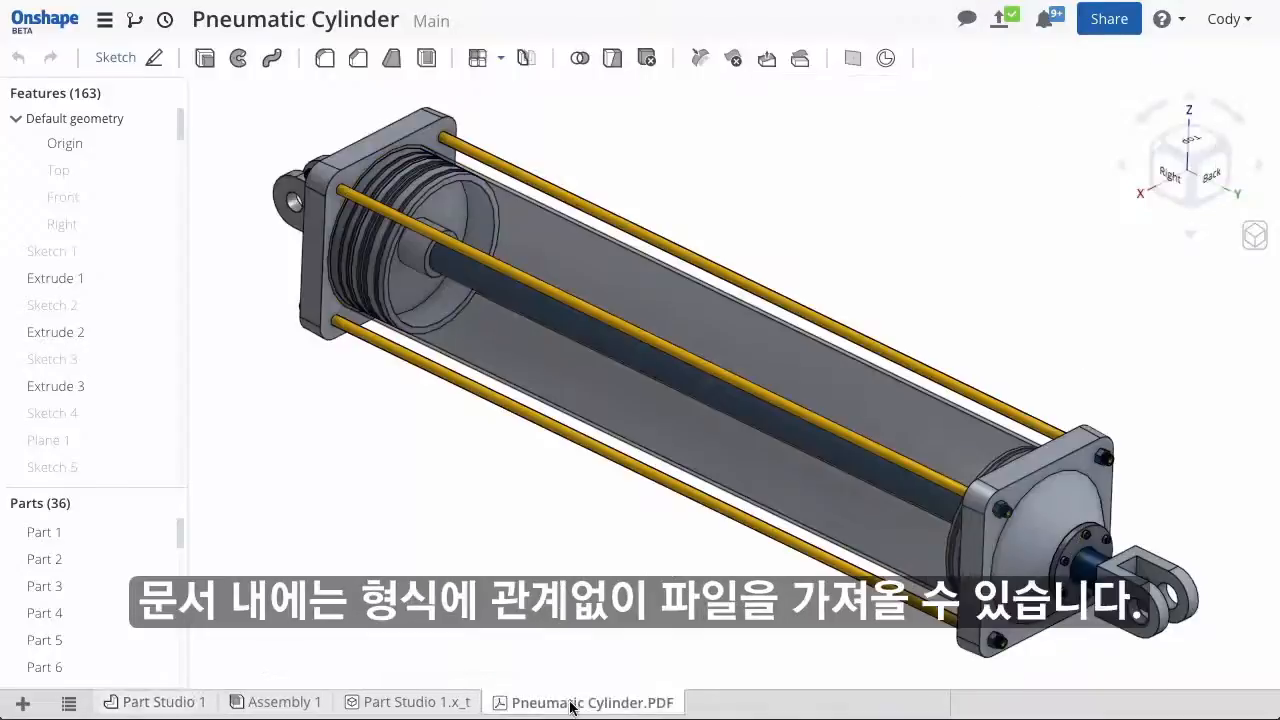
- Import Comparison.jpg, Cylinder G Code.txt, Cylinder Specs.xls and Spec Pic.png together
left_click(583, 702)
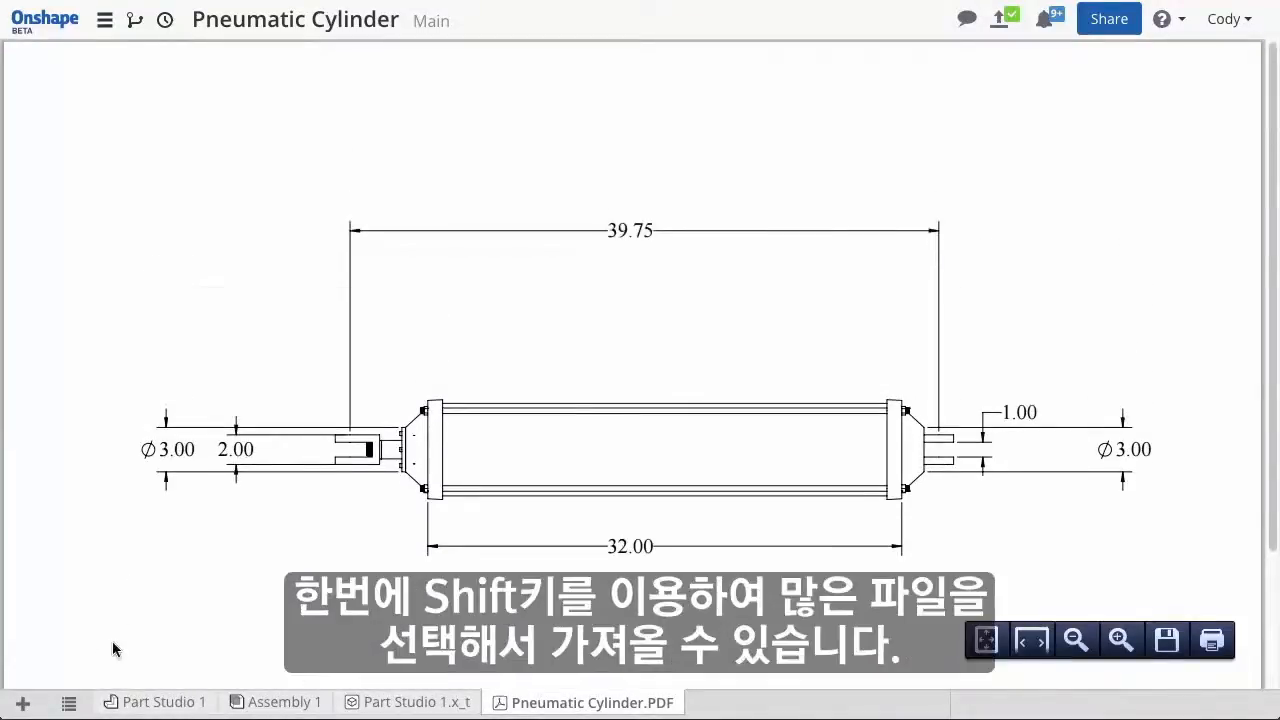
left_click(74, 671)
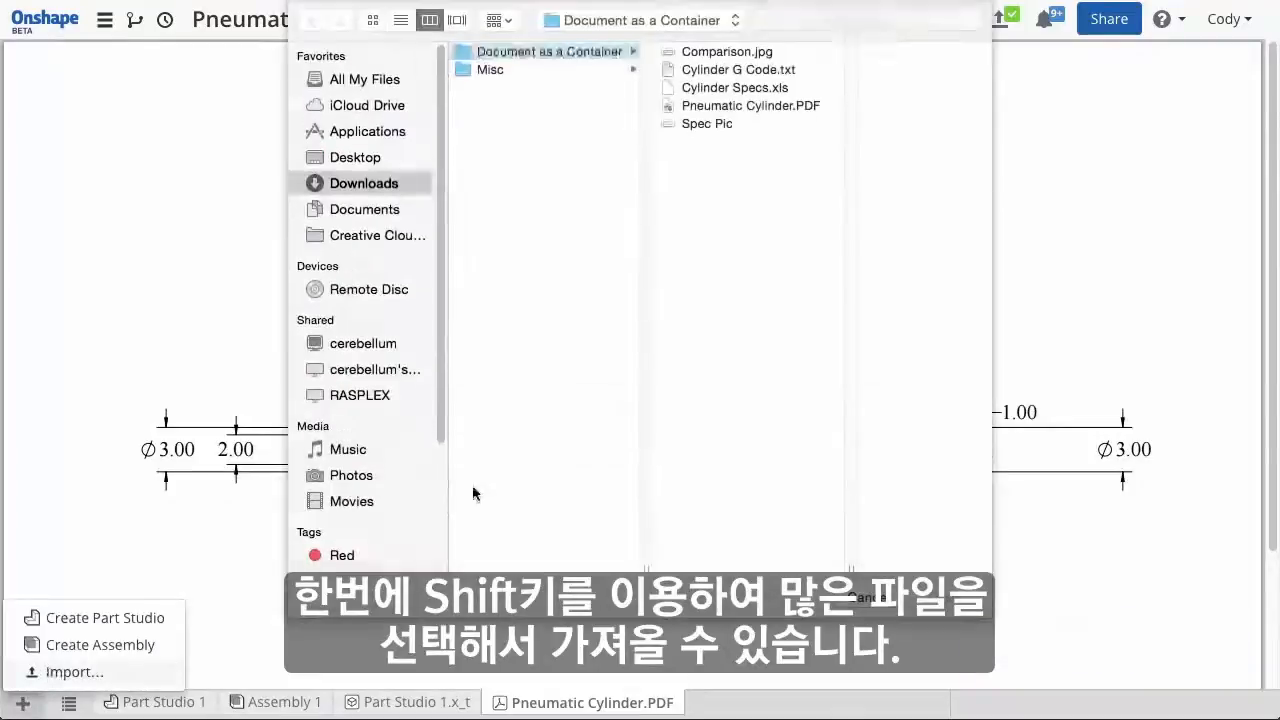
left_click(707, 123)
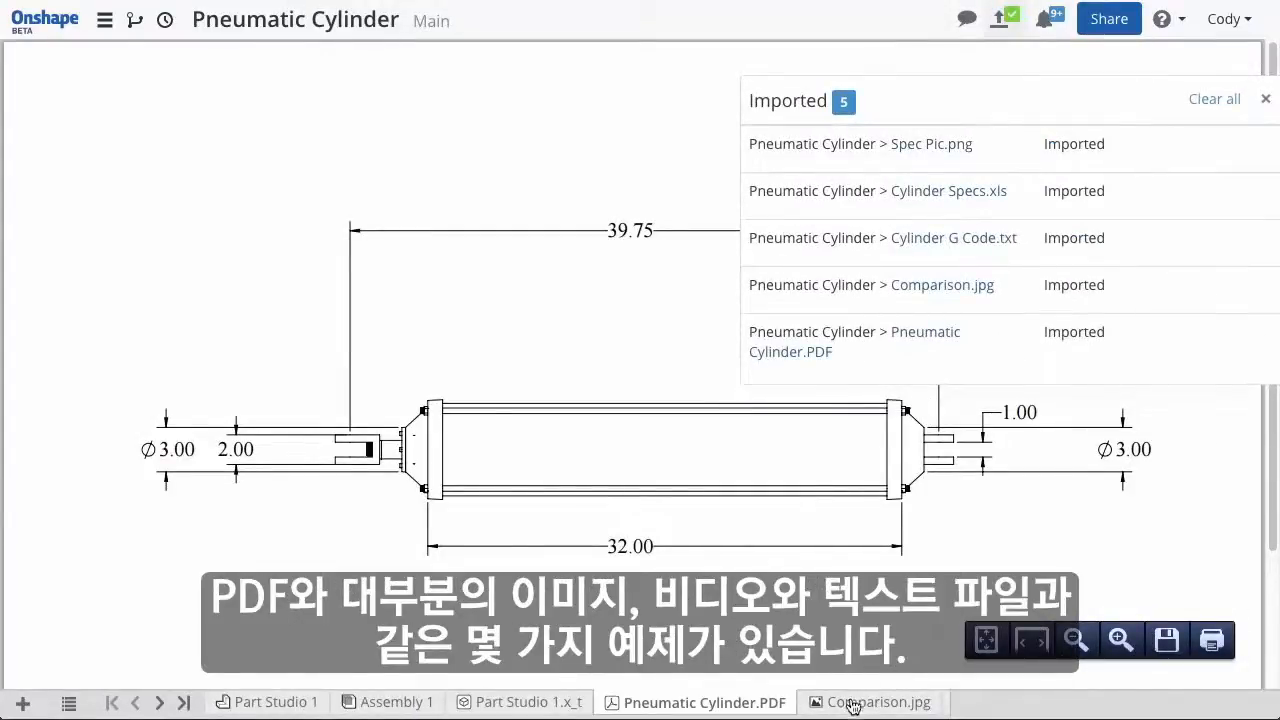
- View the Comparison.jpg and Spec Pic.png tabs, then the Cylinder G Code.txt listing
left_click(866, 701)
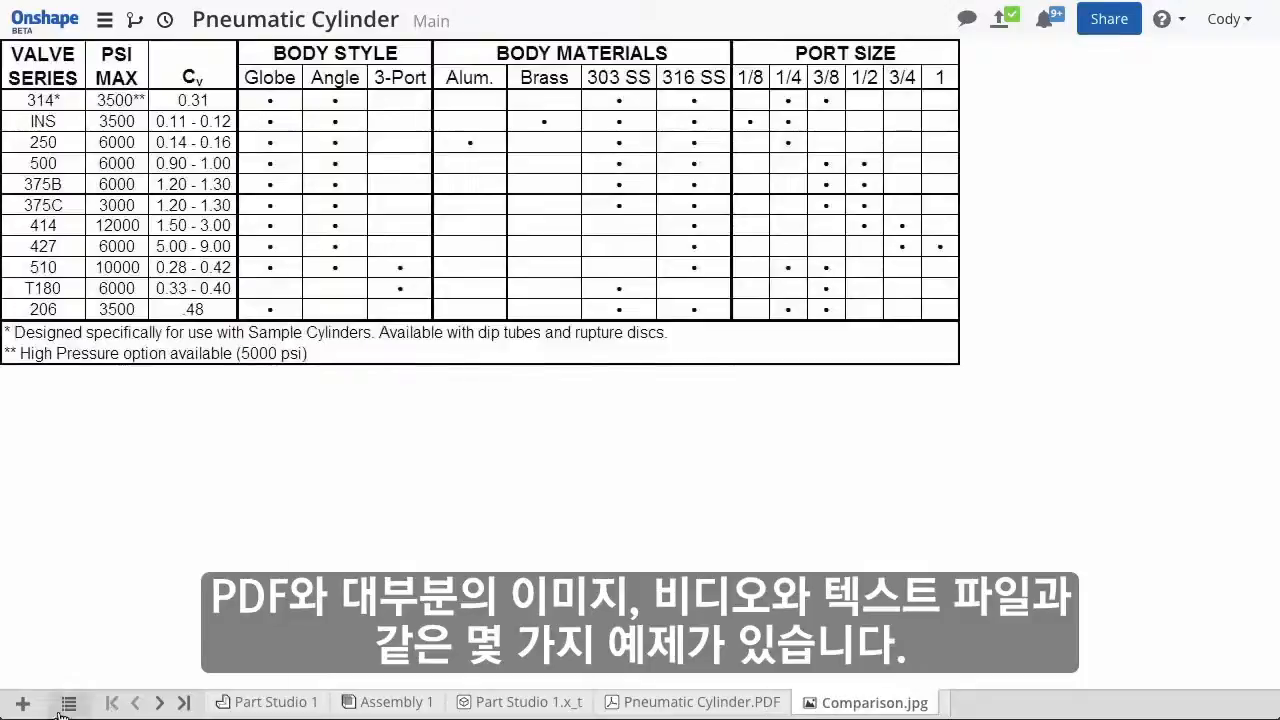
mouse_move(131, 621)
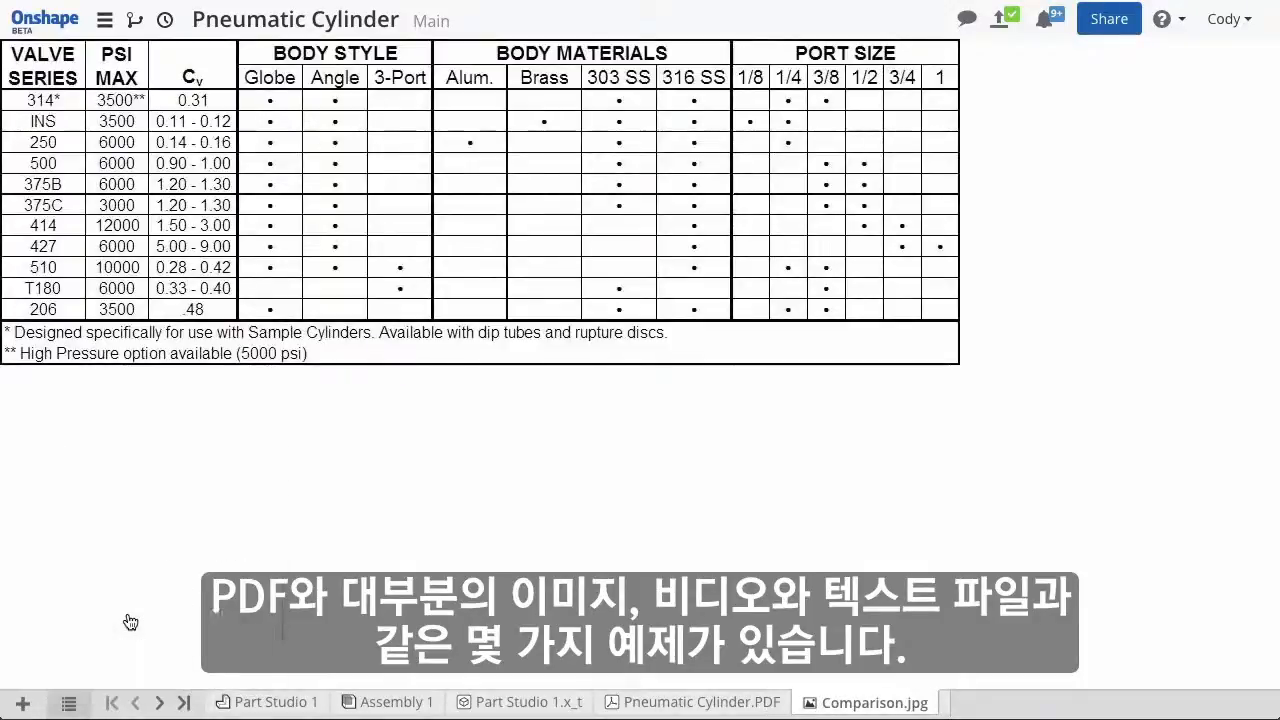
left_click(781, 701)
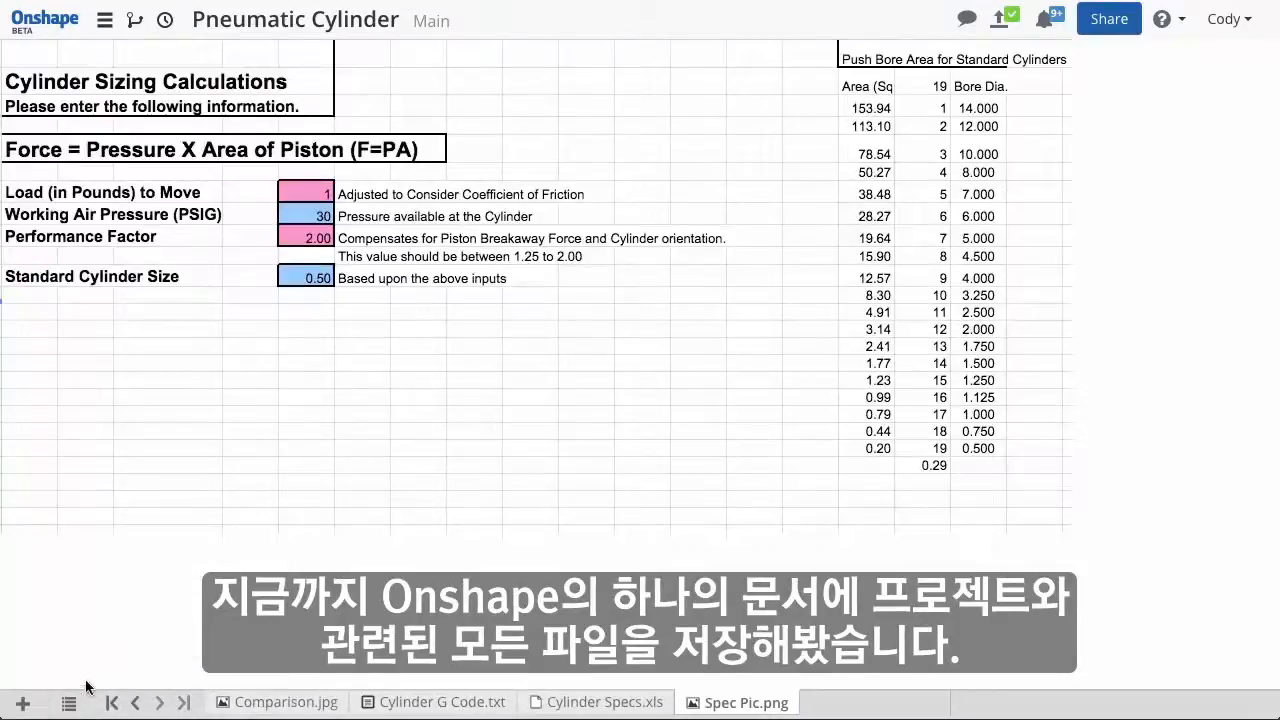
left_click(433, 701)
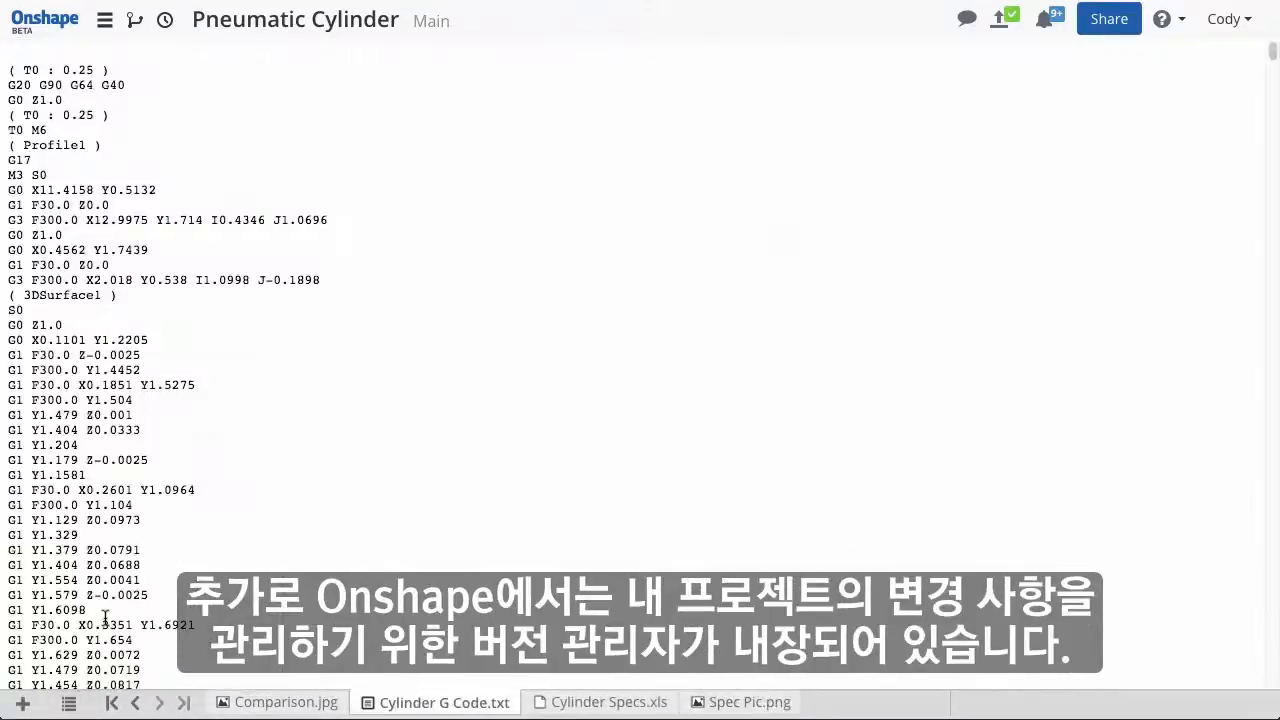
mouse_move(525, 651)
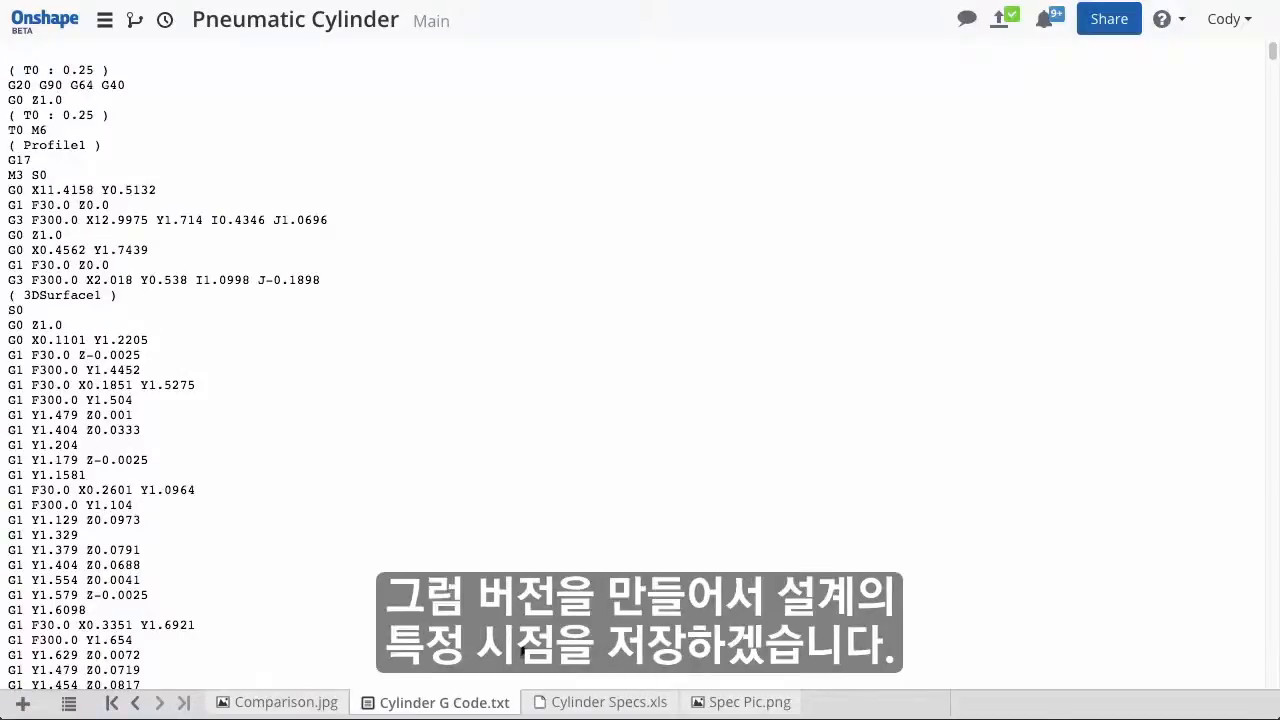
- Save a version named 'Rev A' from the version history panel
left_click(134, 20)
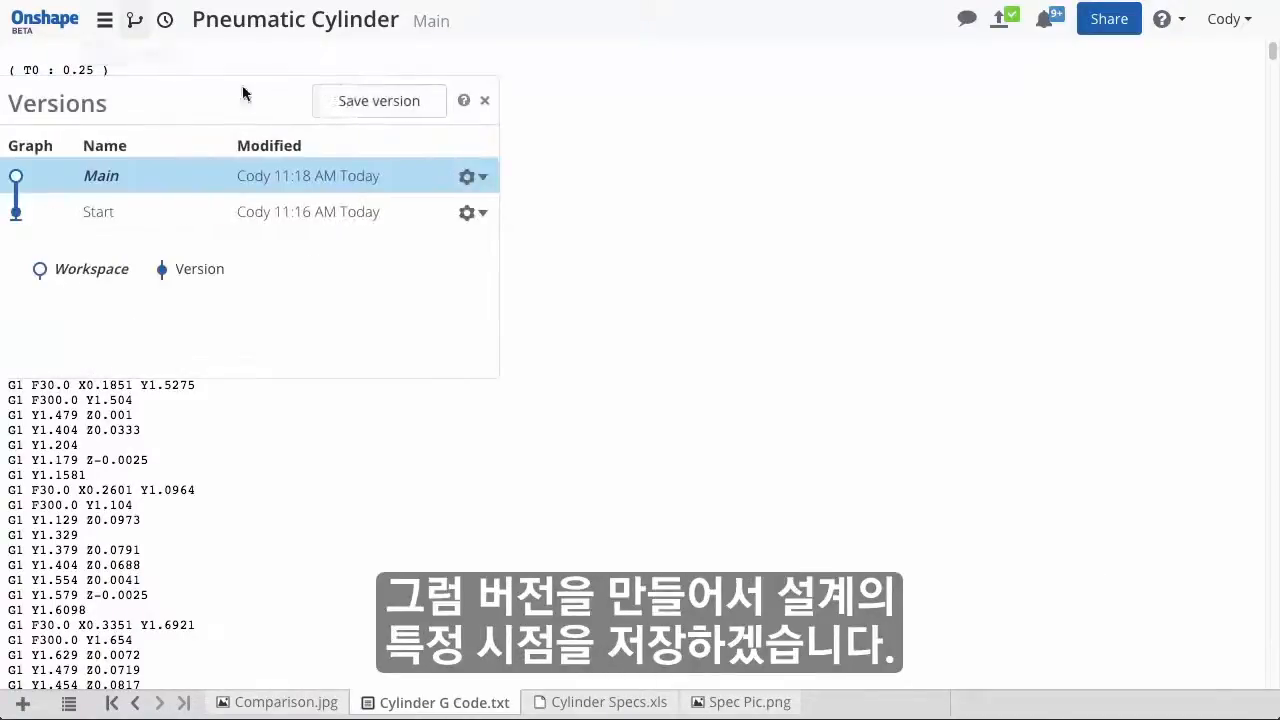
left_click(378, 100)
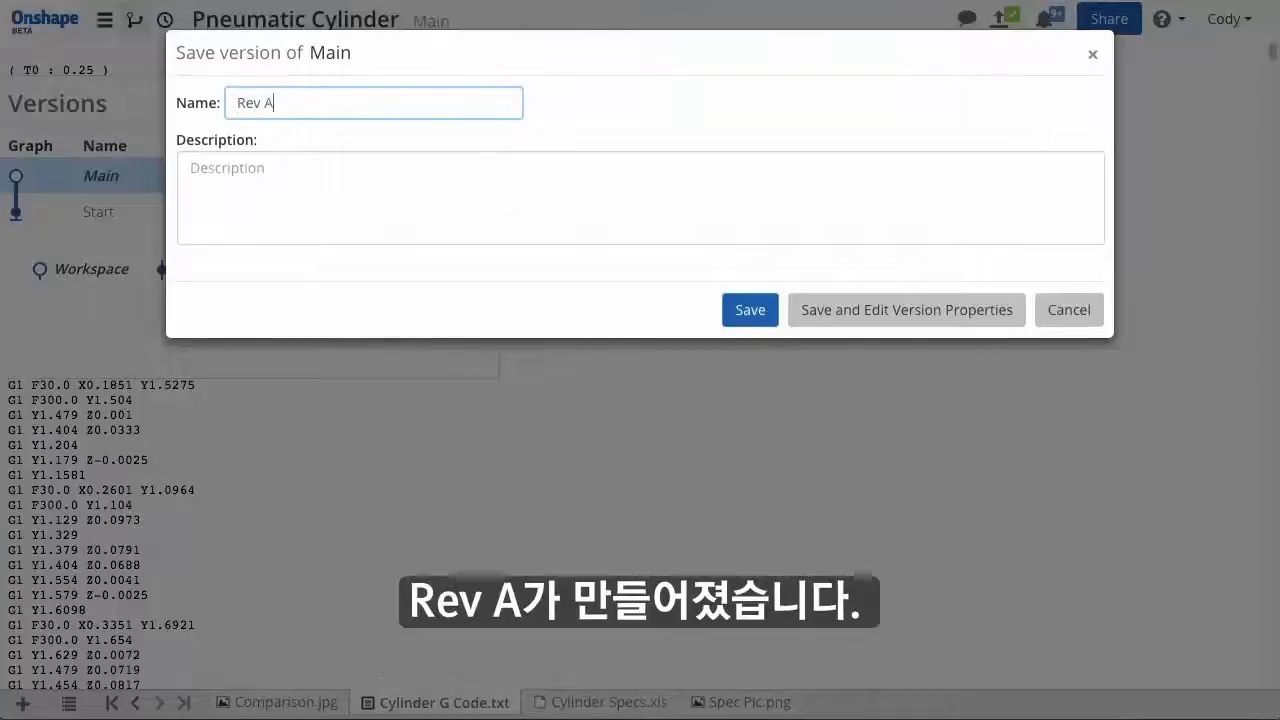
left_click(749, 309)
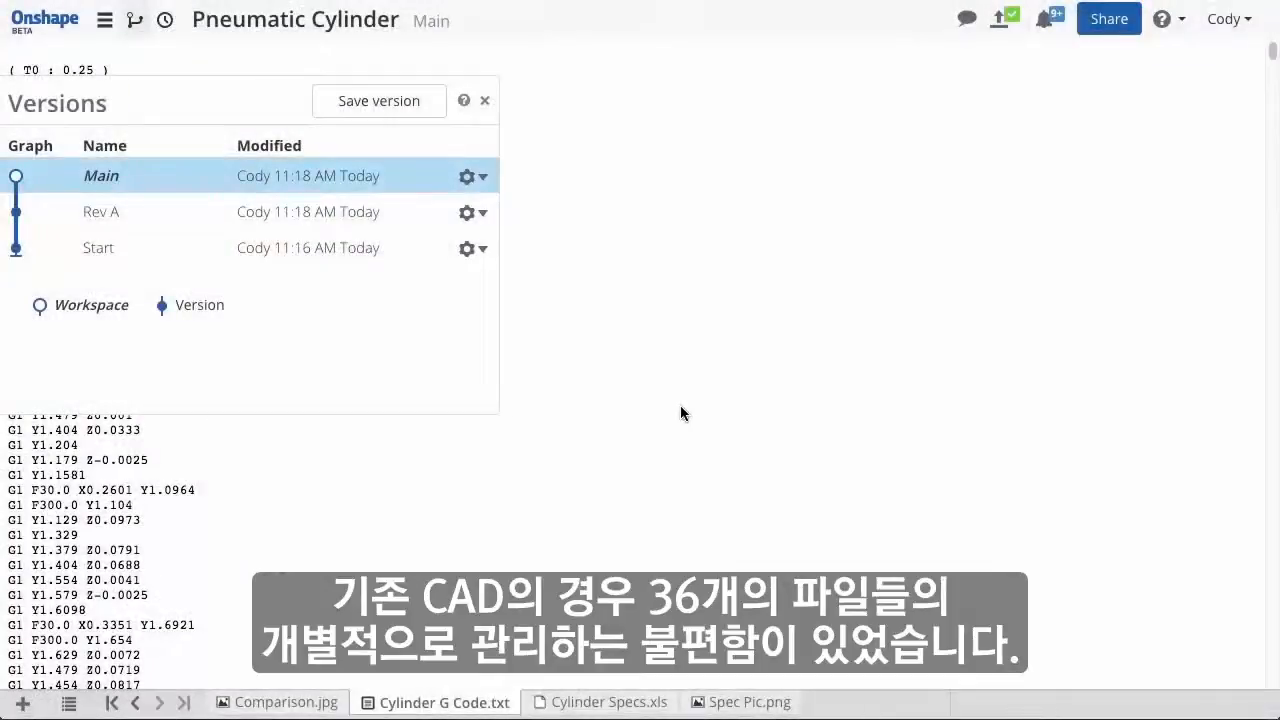
left_click(484, 100)
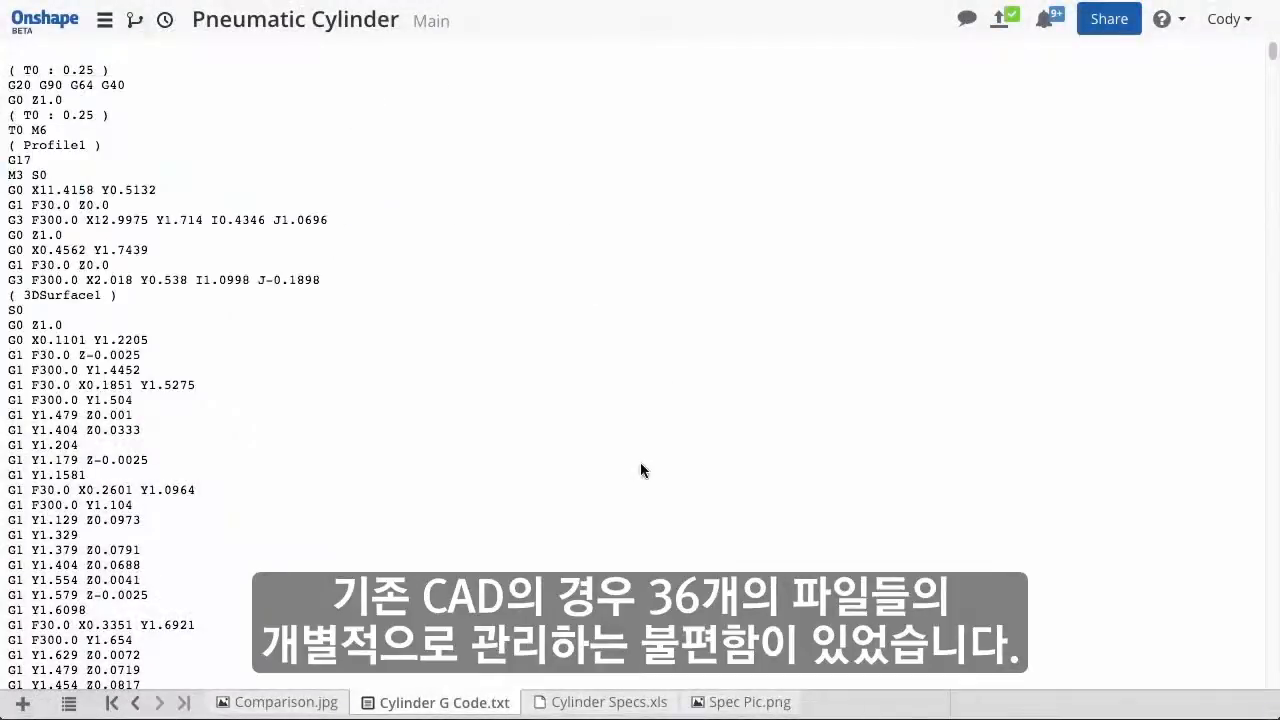